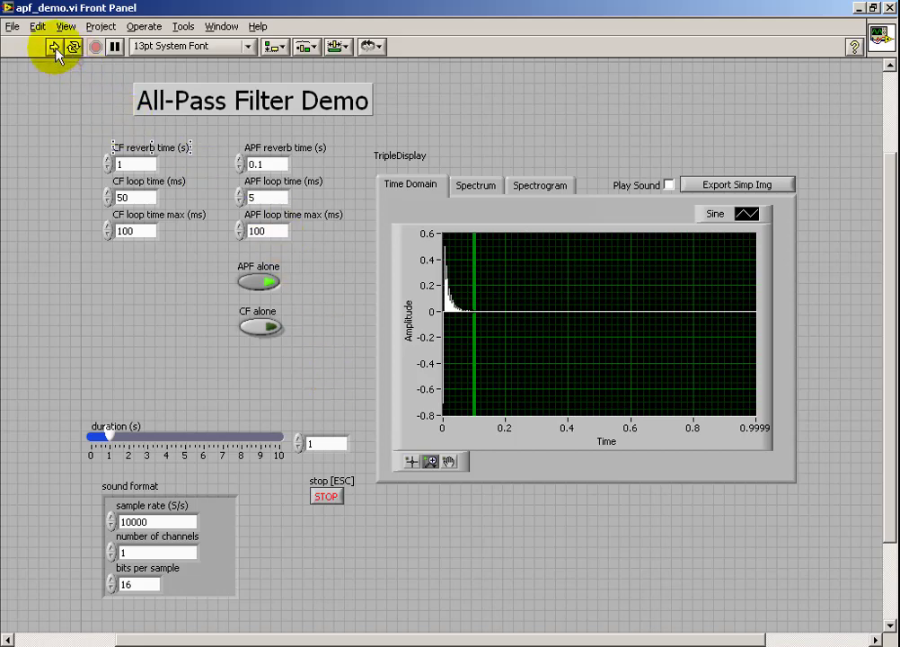
Step: Run the All-Pass Filter Demo and select the APF reverb time value to change it to 1 s
left_click(52, 46)
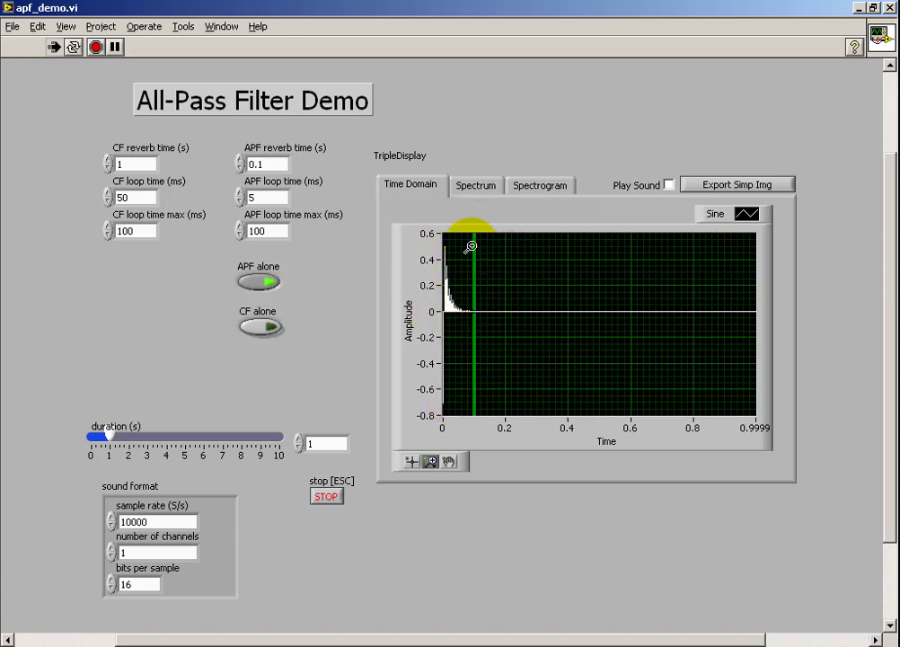
left_click(267, 163)
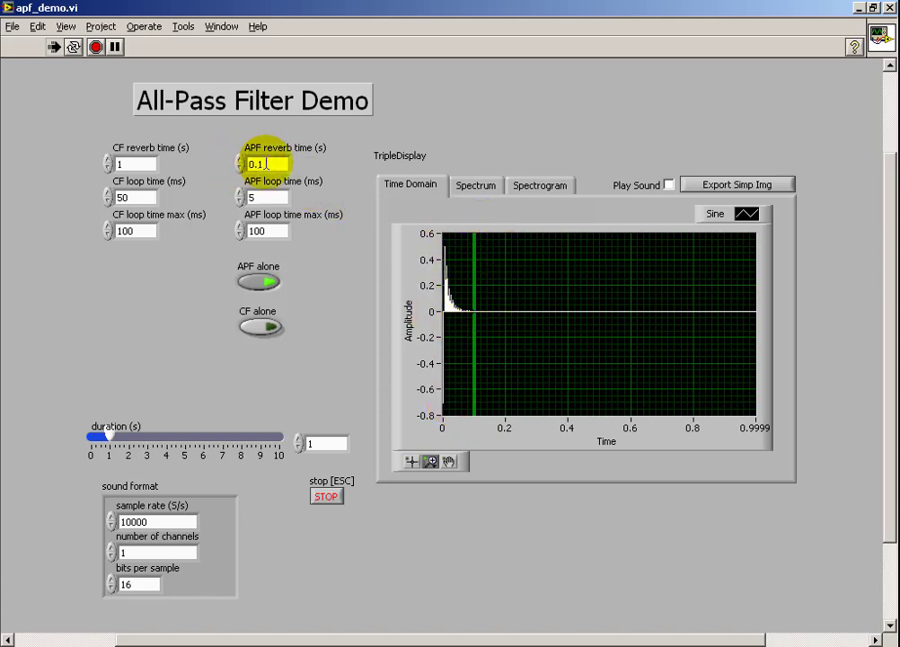
left_click(265, 163)
type("1")
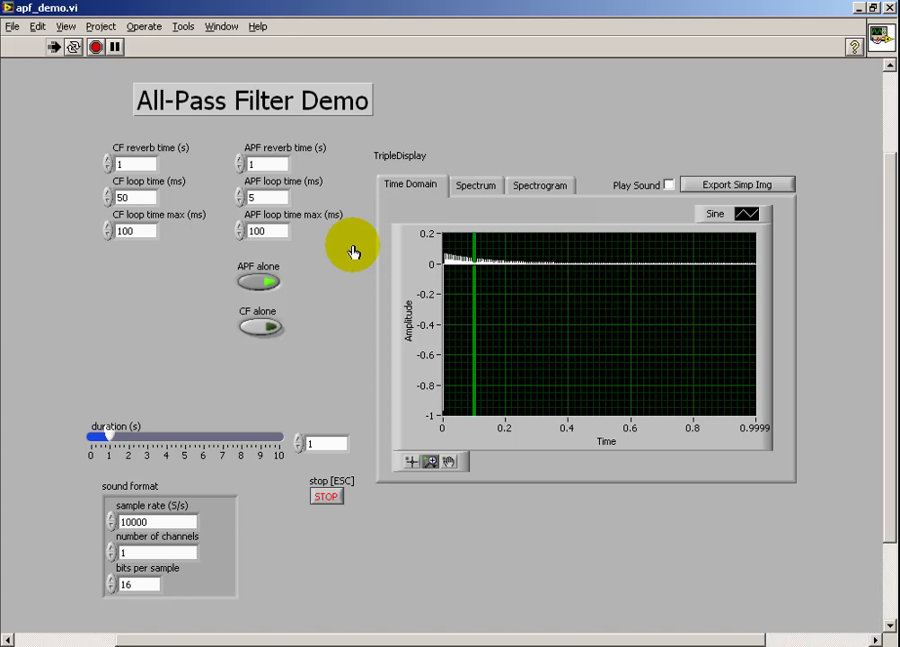
left_click(260, 197)
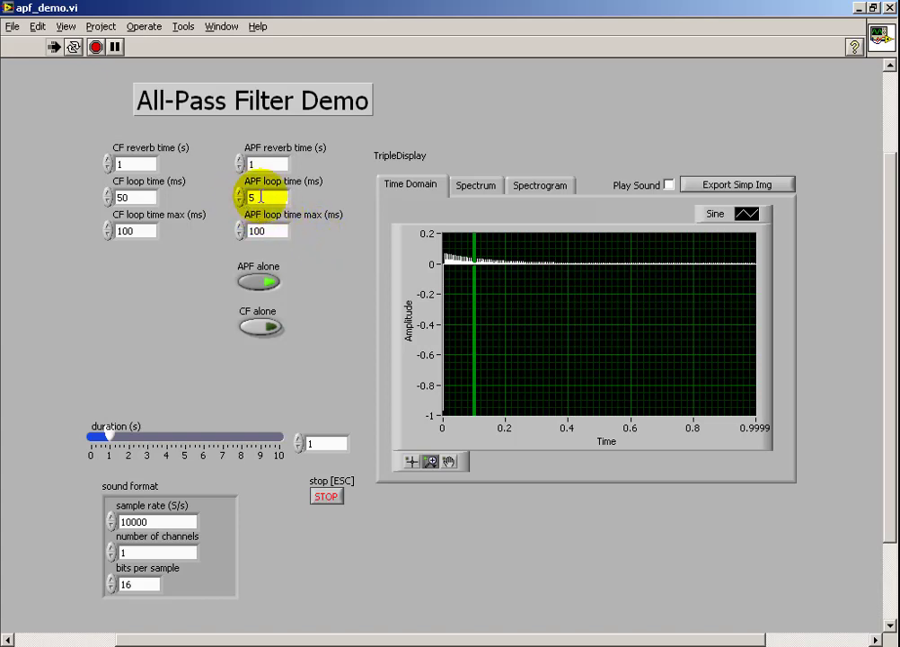
type("1")
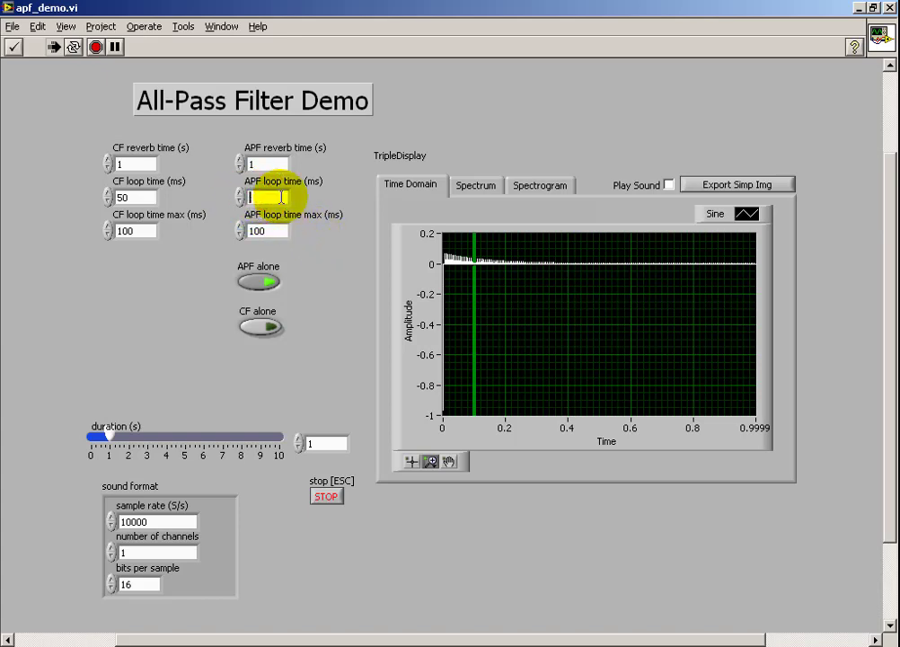
type("20")
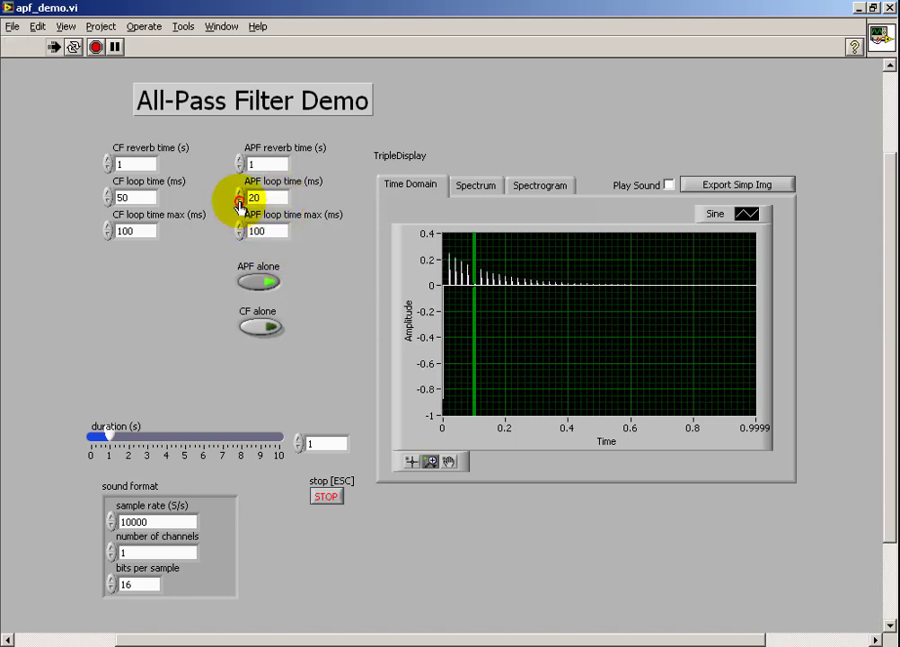
left_click(240, 201)
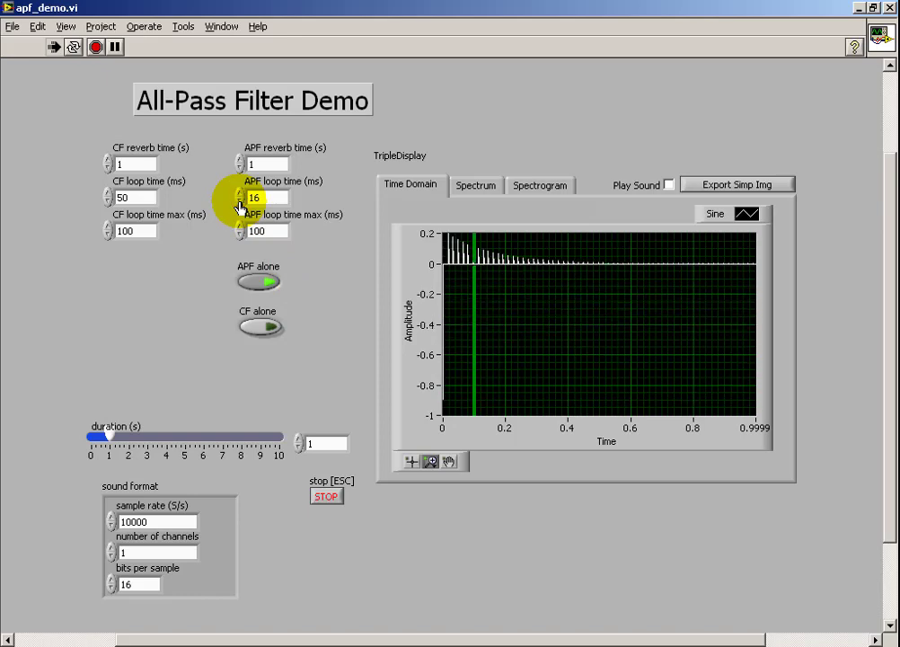
left_click(240, 201)
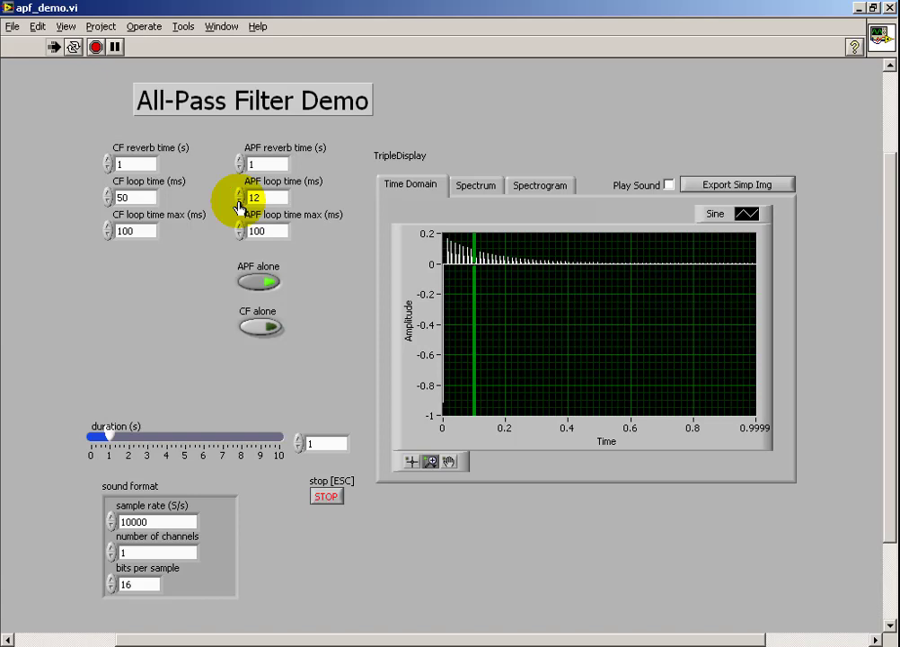
type("9")
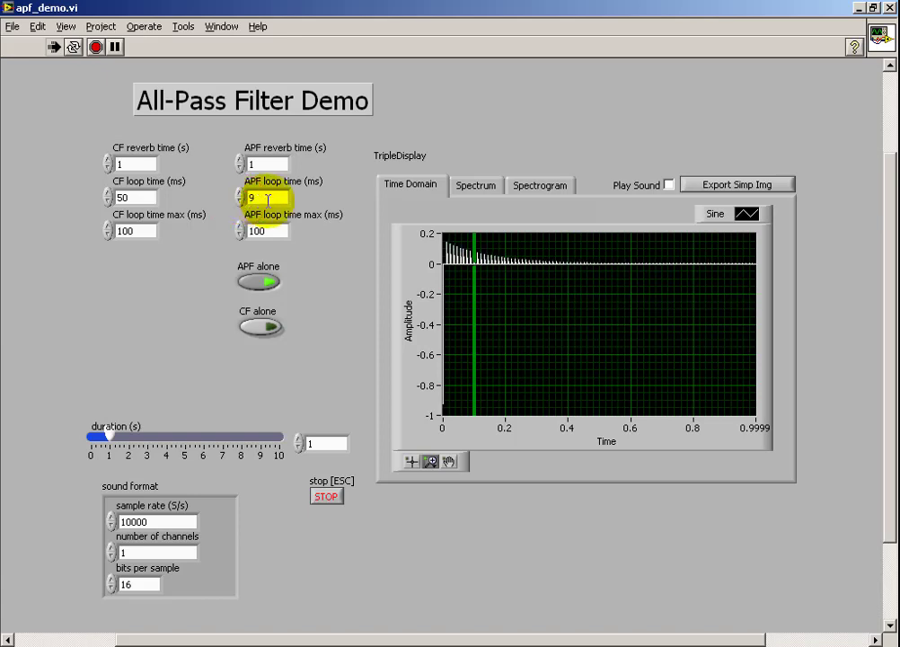
type("5")
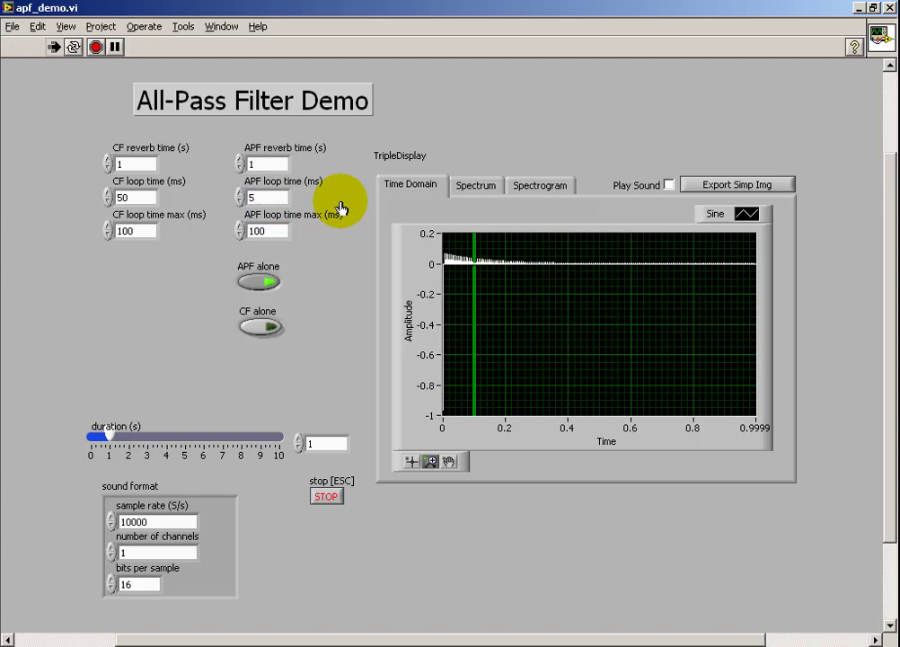
mouse_move(88, 217)
type("5")
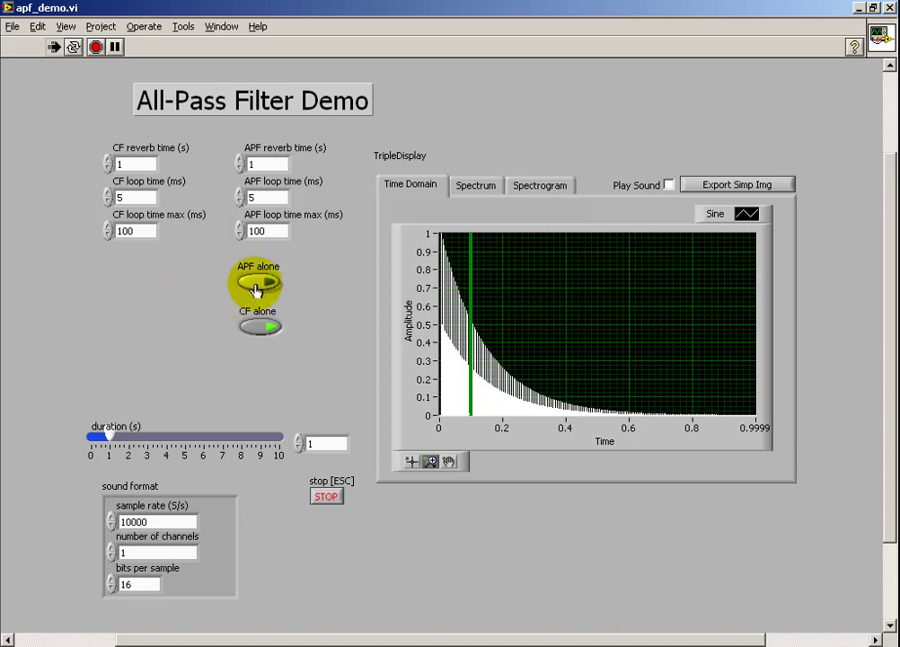
Step: Turn the APF alone switch back on to show only the all-pass response
left_click(258, 281)
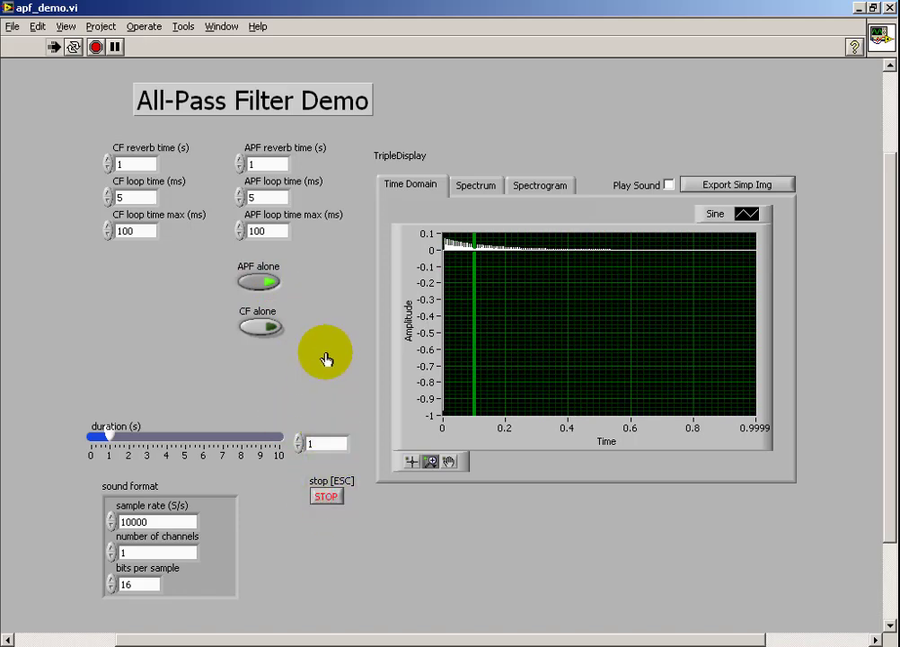
Step: Stop the running All-Pass Filter Demo VI
left_click(94, 46)
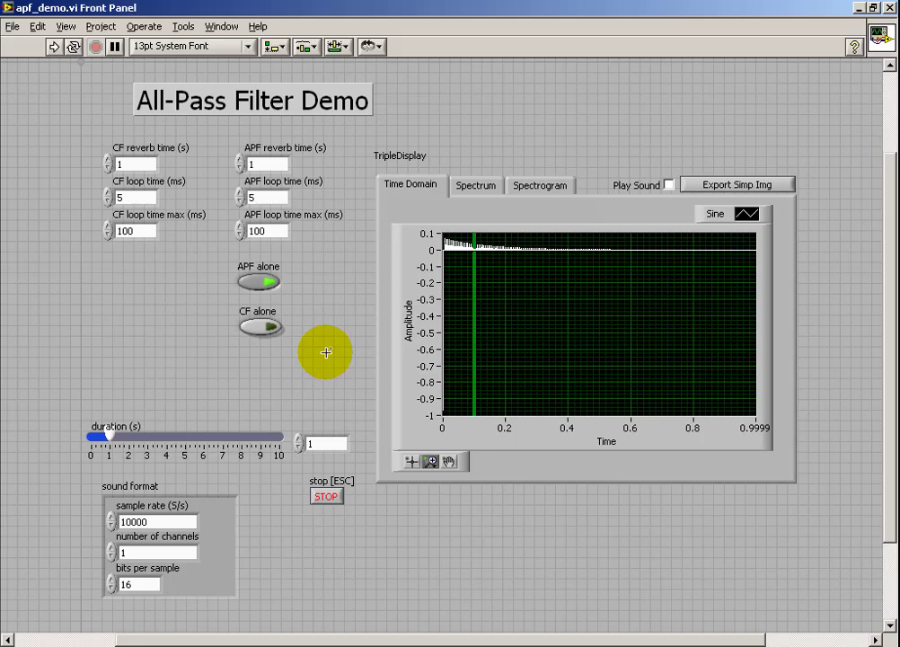
mouse_move(38, 25)
type("0.1")
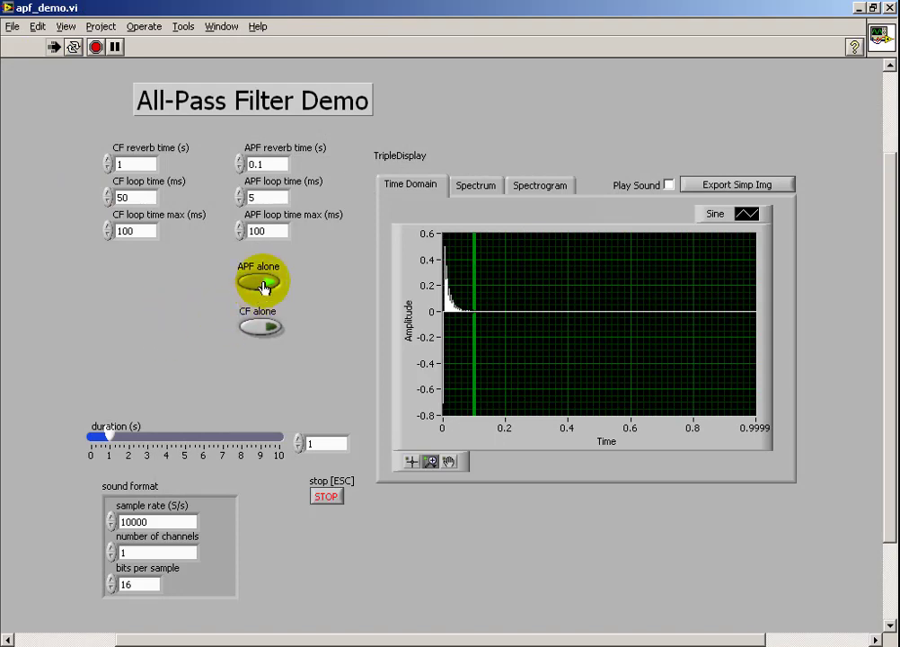
Step: Toggle the APF alone and CF alone switches off to display the combined impulse response
left_click(260, 281)
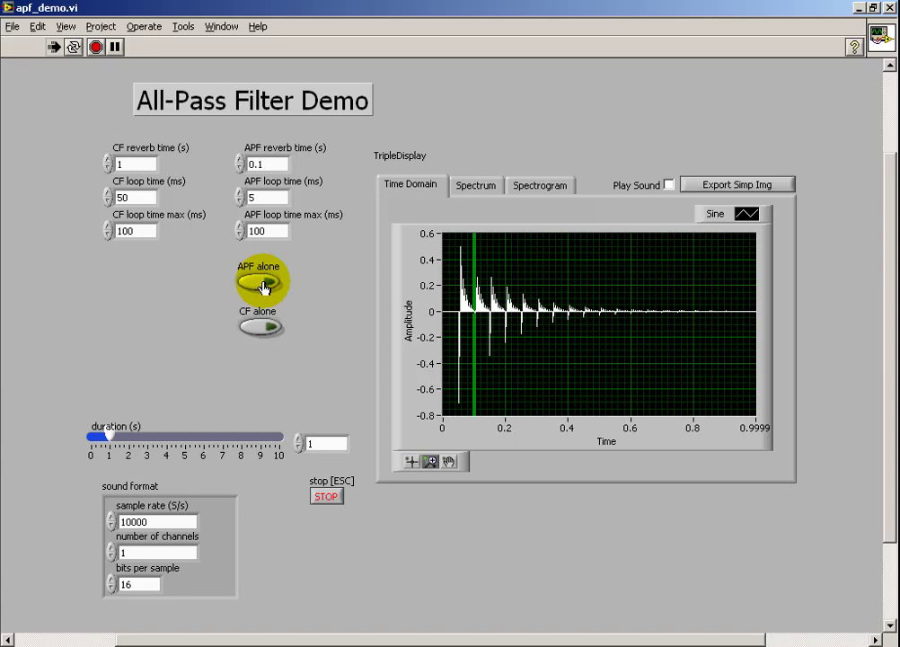
left_click(260, 281)
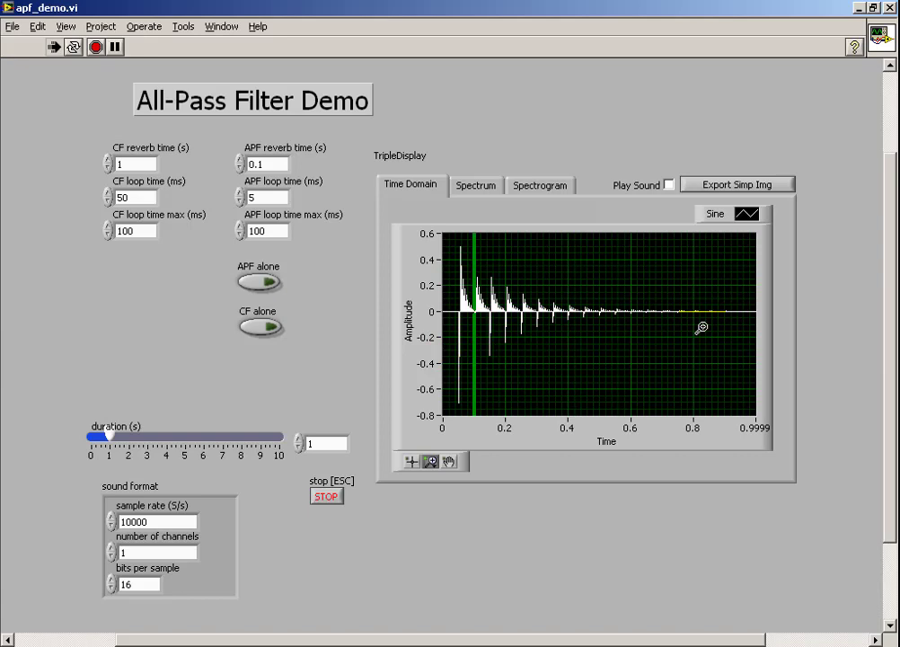
left_click(260, 281)
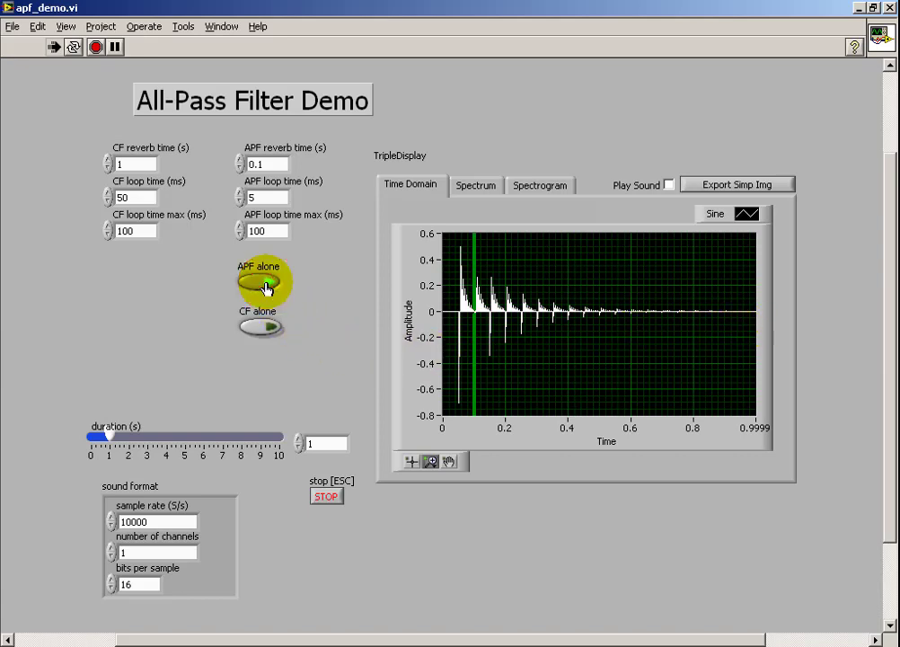
left_click(260, 324)
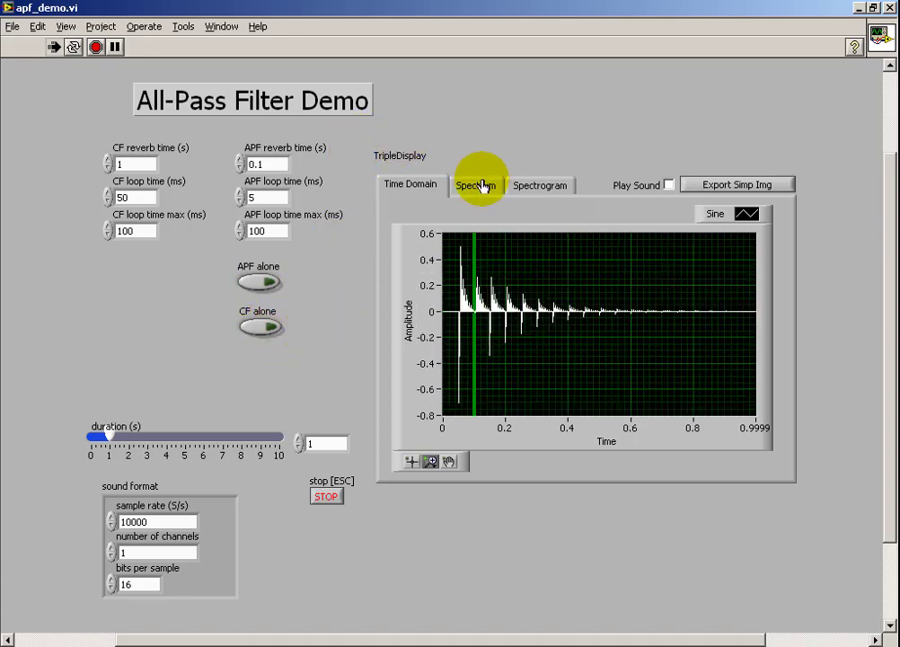
Step: Switch to the Spectrum display and toggle CF alone to view the comb filter's spectrum
left_click(476, 185)
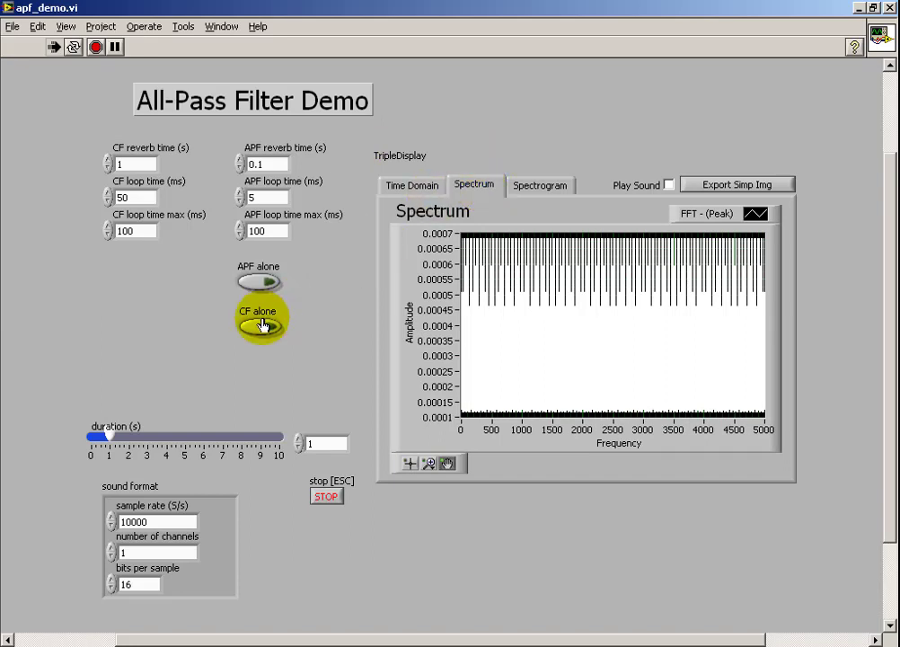
left_click(261, 325)
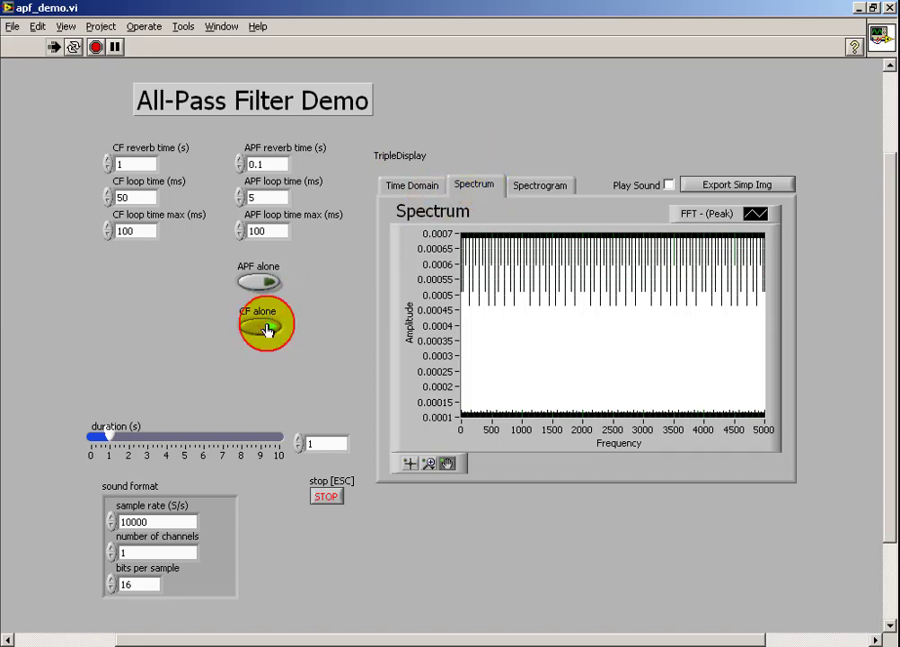
left_click(258, 325)
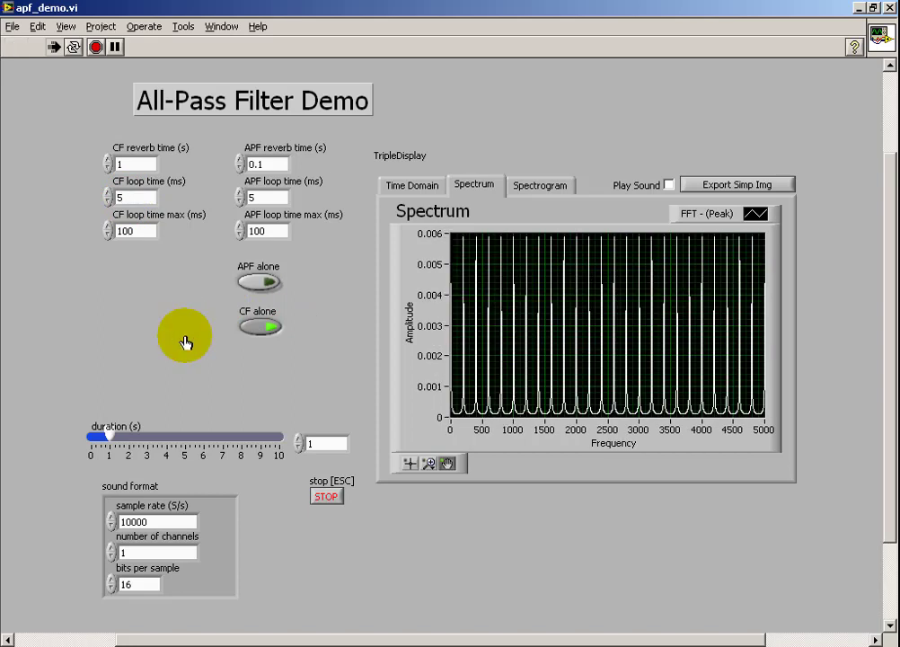
mouse_move(416, 325)
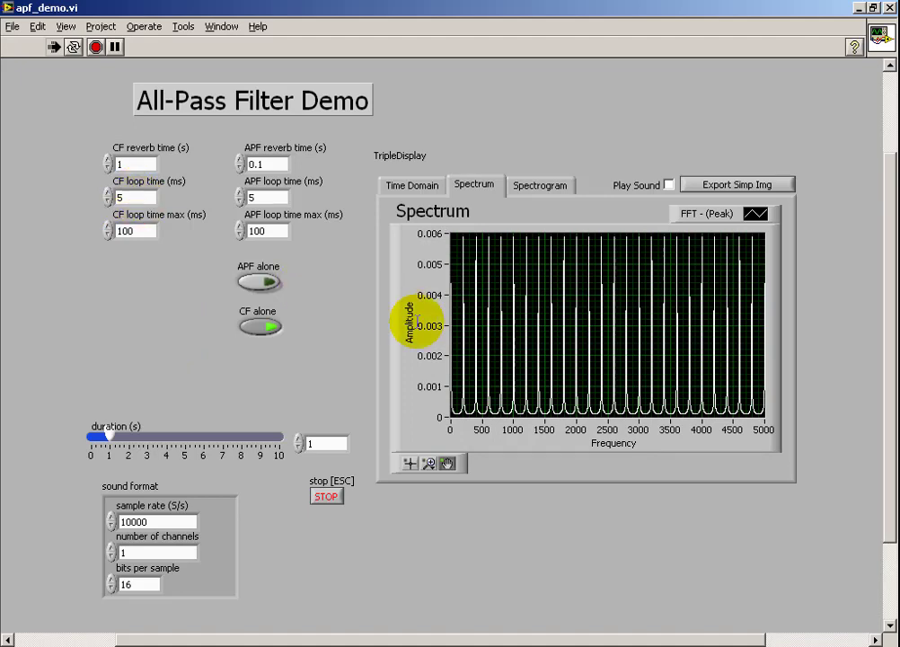
mouse_move(780, 344)
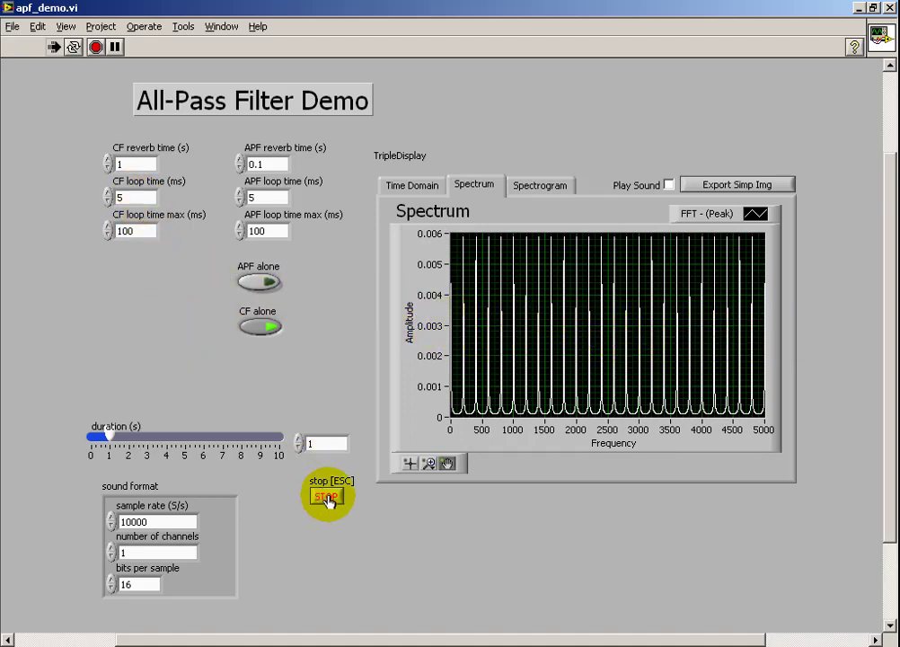
Step: Stop the current demo run with the STOP button
left_click(130, 196)
type("0")
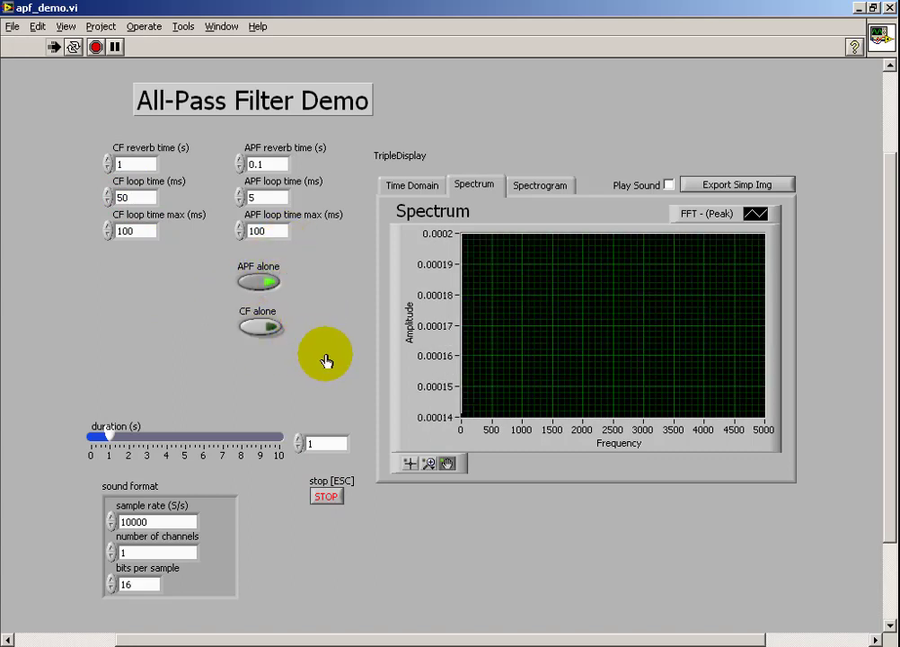
mouse_move(351, 350)
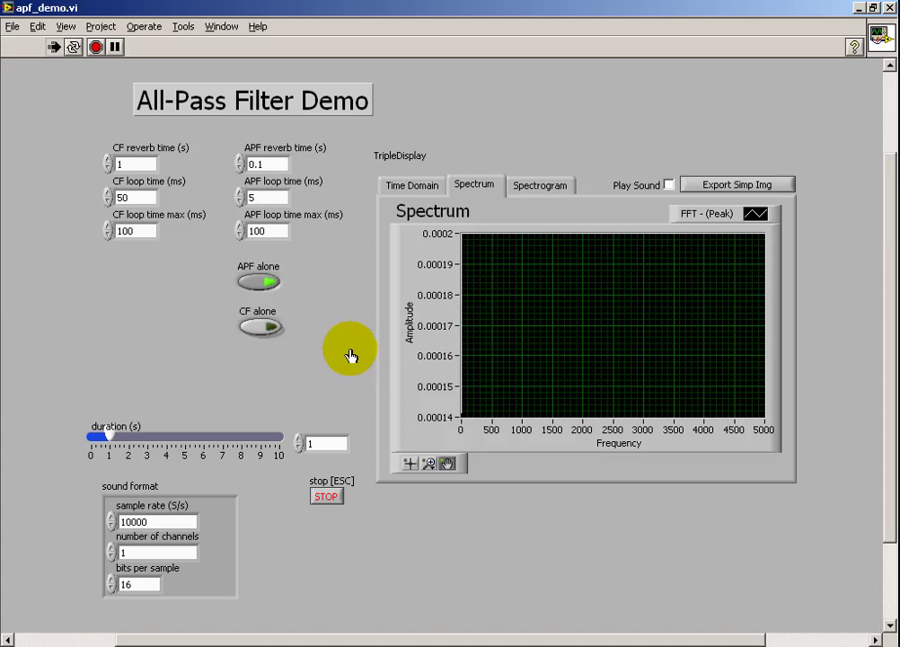
mouse_move(612, 247)
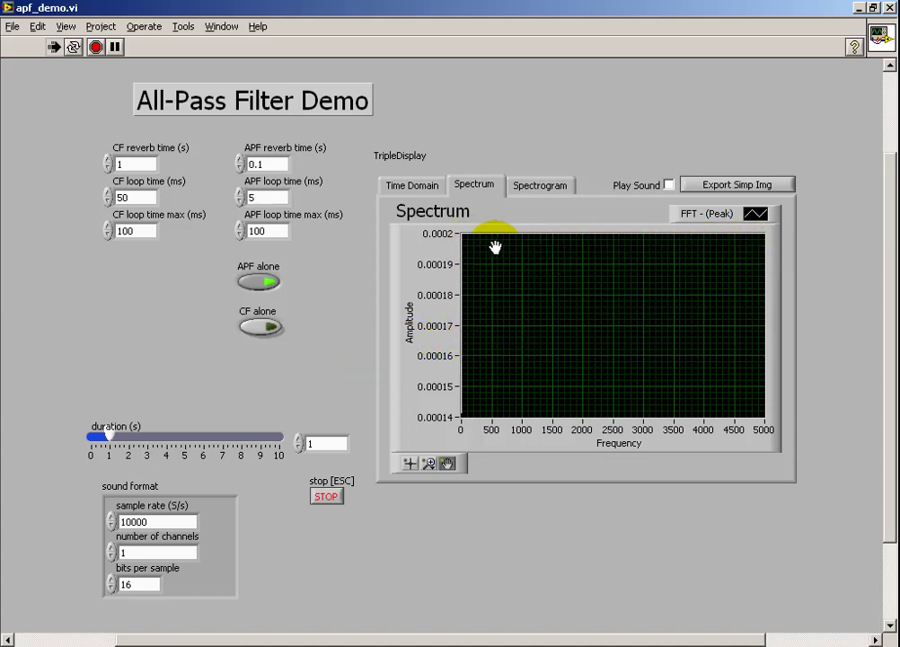
mouse_move(283, 384)
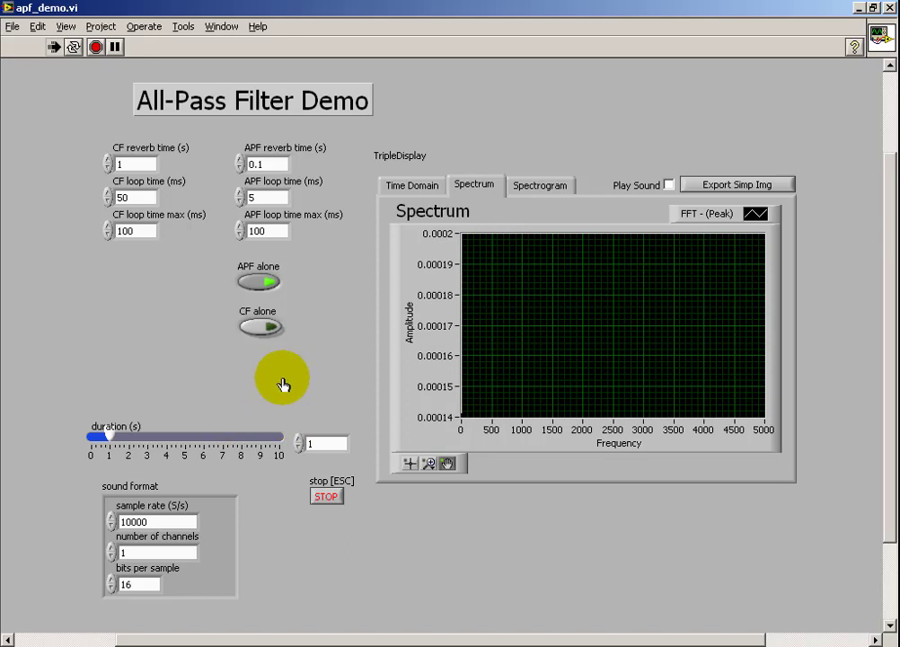